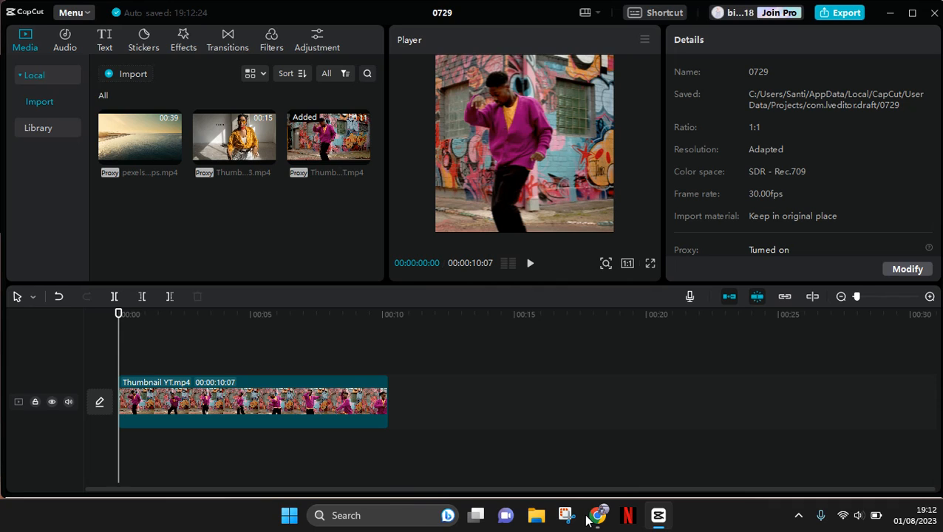
Import the green checkered frame PNG from Downloads into the media library.
{"action": "left_click", "coordinate": [529, 263]}
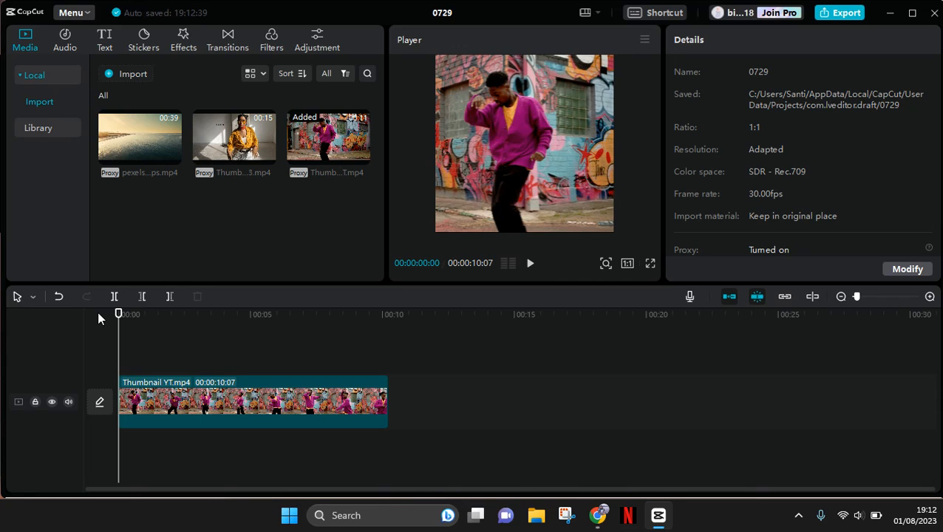
{"action": "mouse_move", "coordinate": [29, 58]}
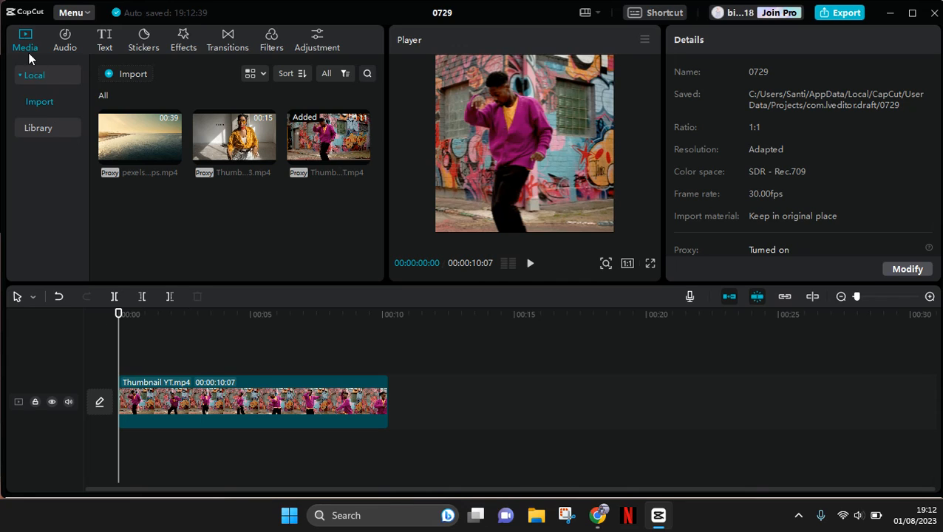
{"action": "mouse_move", "coordinate": [133, 74]}
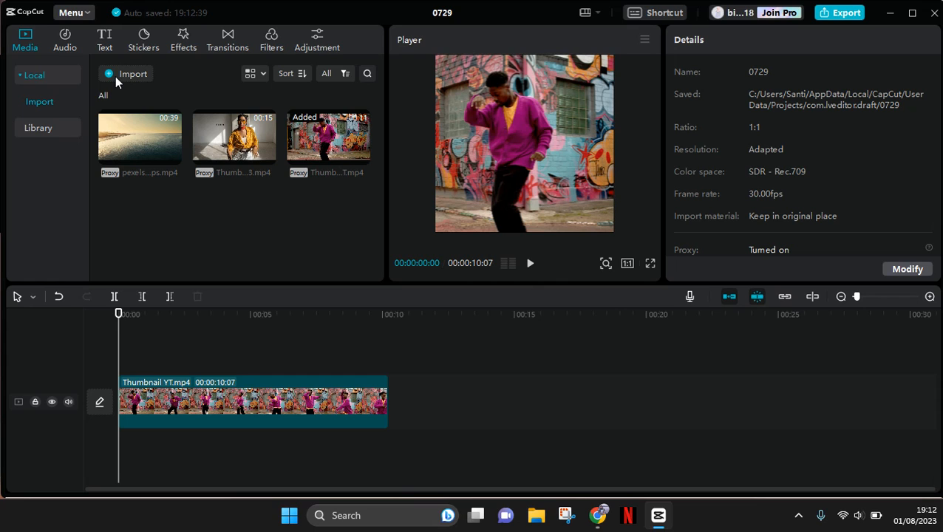
{"action": "left_click", "coordinate": [133, 74]}
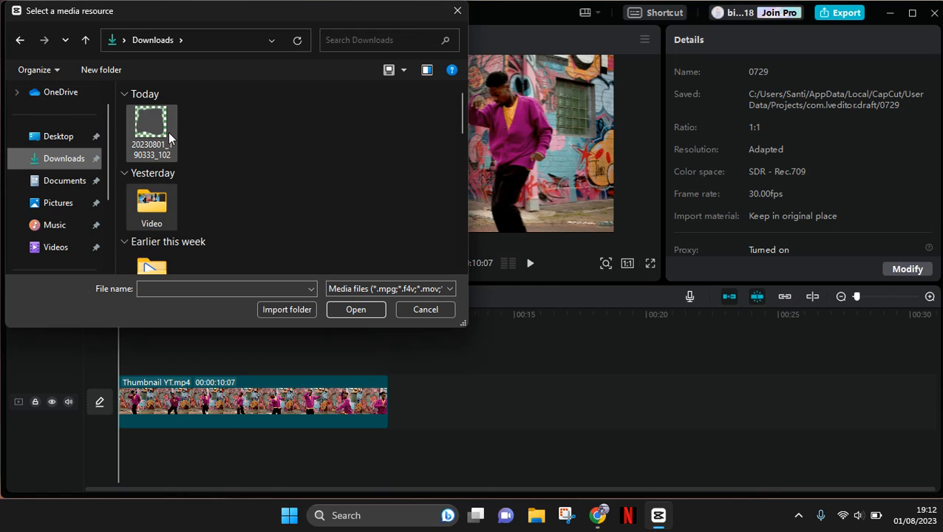
{"action": "left_click", "coordinate": [151, 130]}
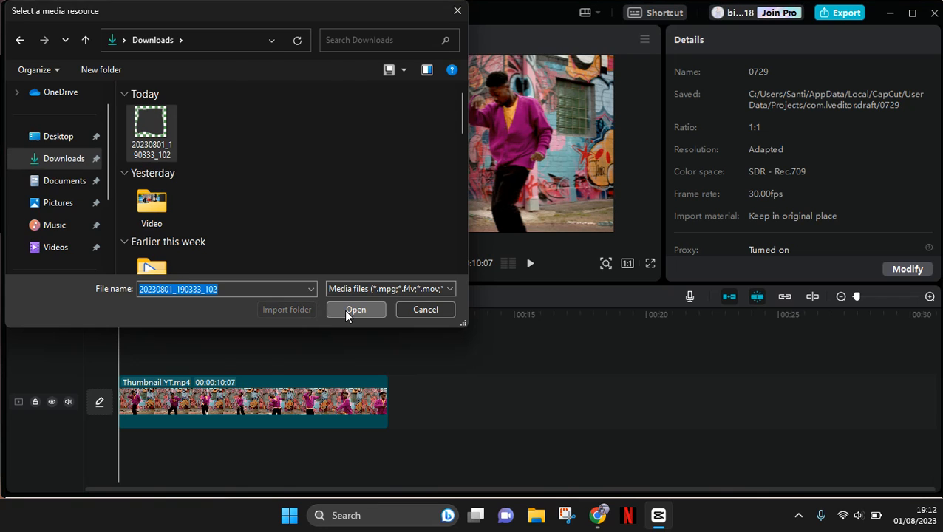
{"action": "left_click", "coordinate": [355, 309]}
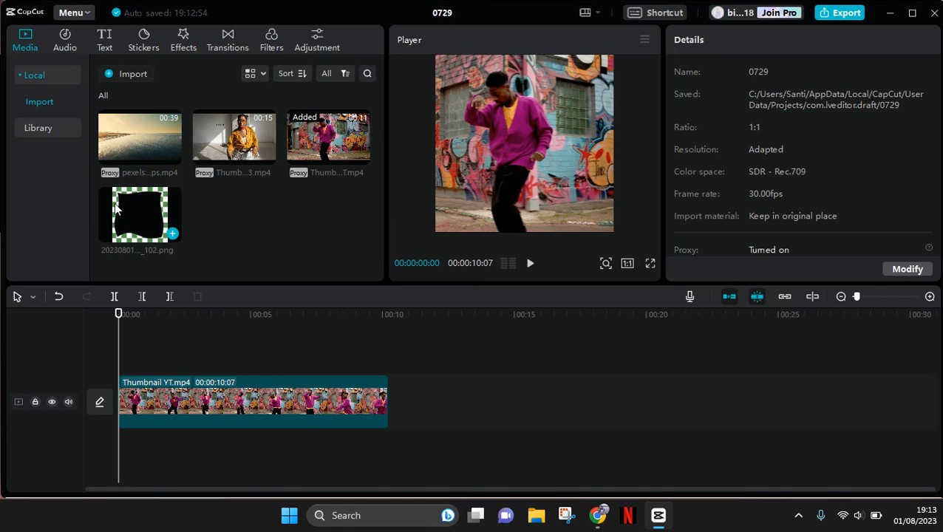
{"action": "mouse_move", "coordinate": [174, 233]}
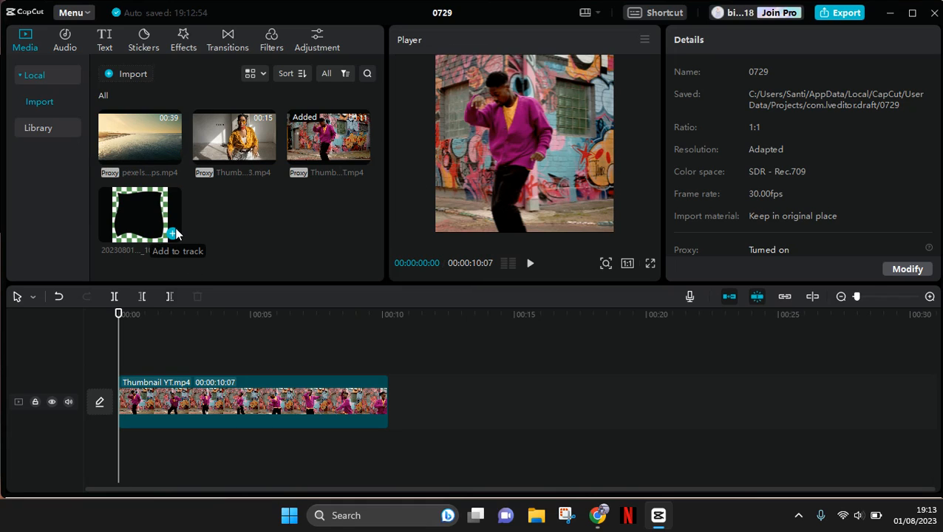
Place the checkered frame on a track above the dancer clip and stretch it to 00:00:10:07.
{"action": "left_click", "coordinate": [171, 234]}
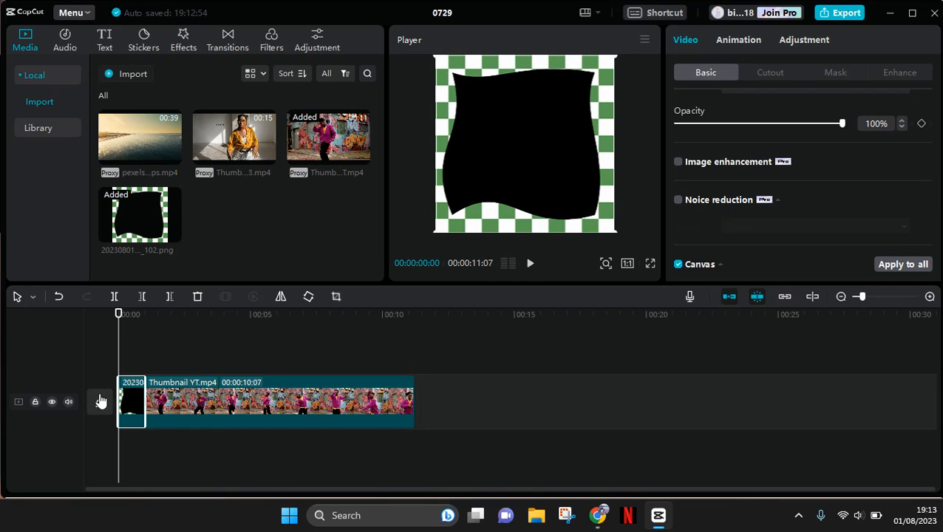
{"action": "mouse_move", "coordinate": [136, 405]}
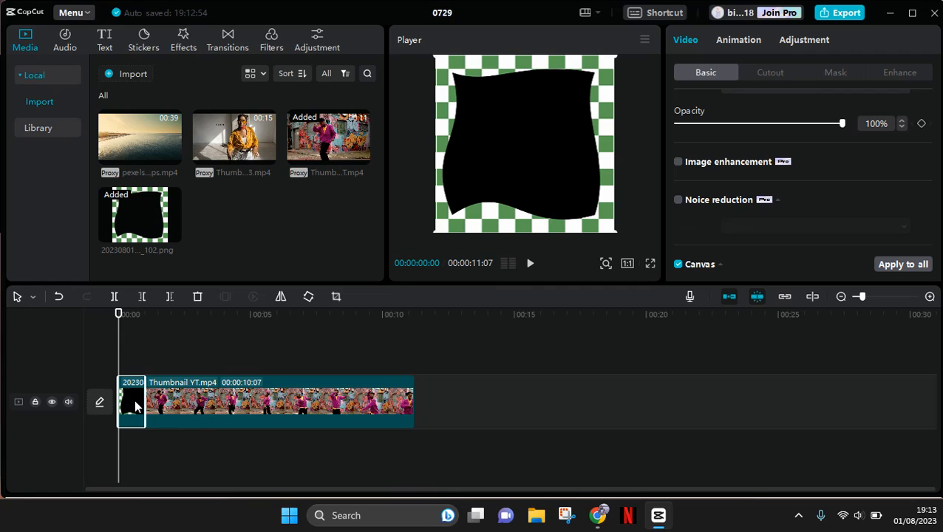
{"action": "mouse_move", "coordinate": [131, 410]}
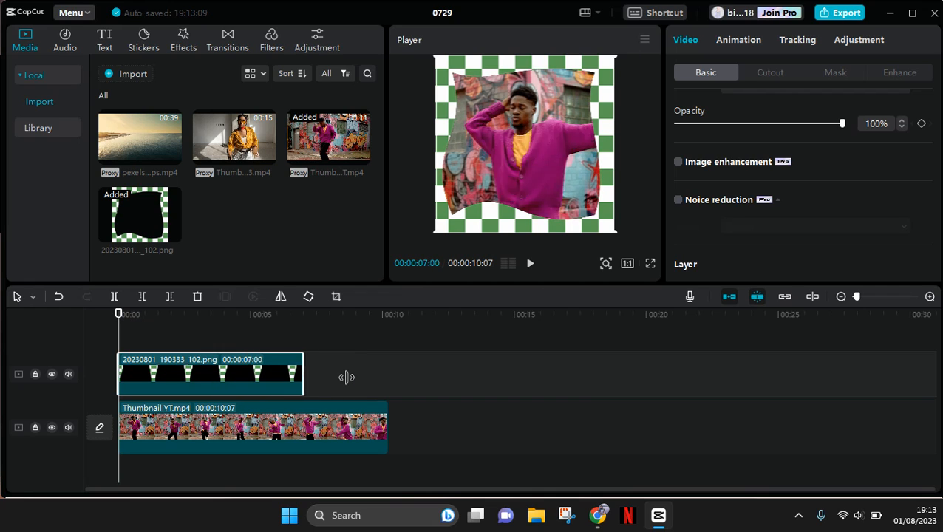
{"action": "left_click_drag", "start_coordinate": [301, 374], "coordinate": [387, 374]}
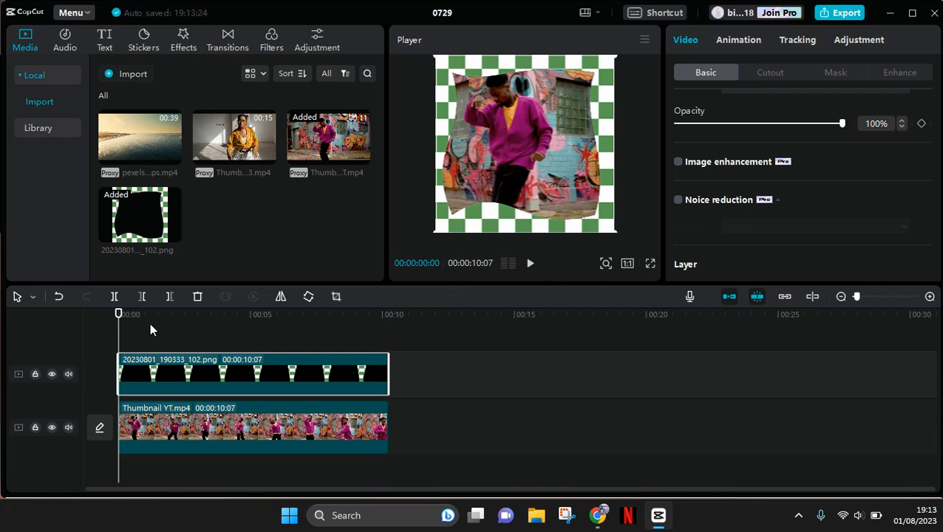
{"action": "mouse_move", "coordinate": [521, 310]}
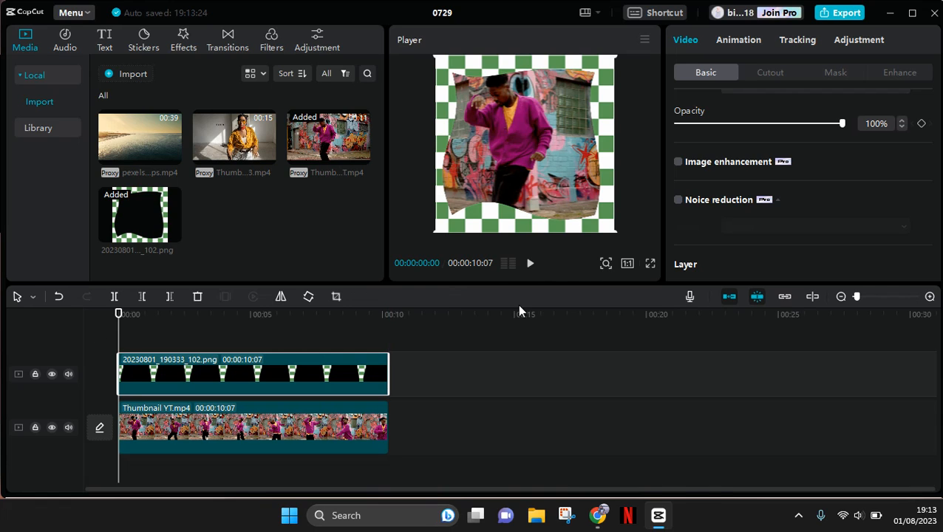
{"action": "left_click", "coordinate": [529, 263]}
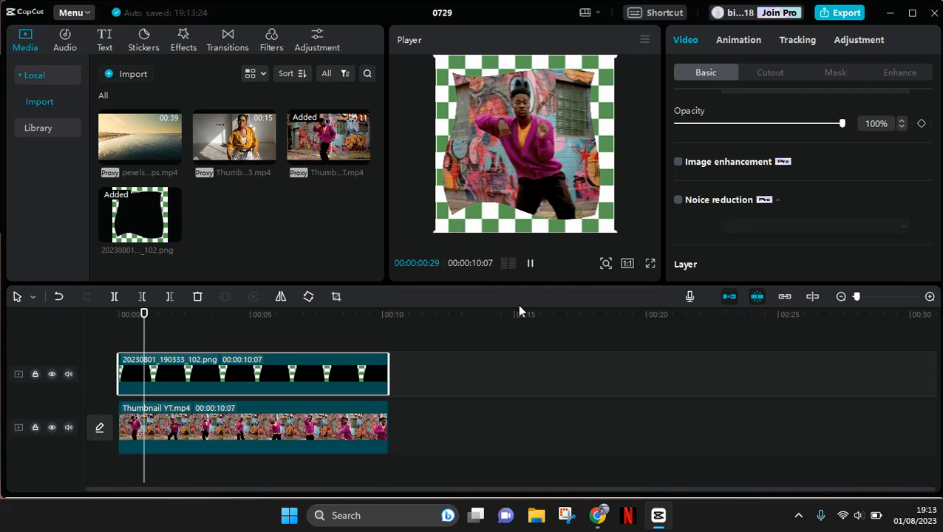
{"action": "left_click", "coordinate": [475, 411]}
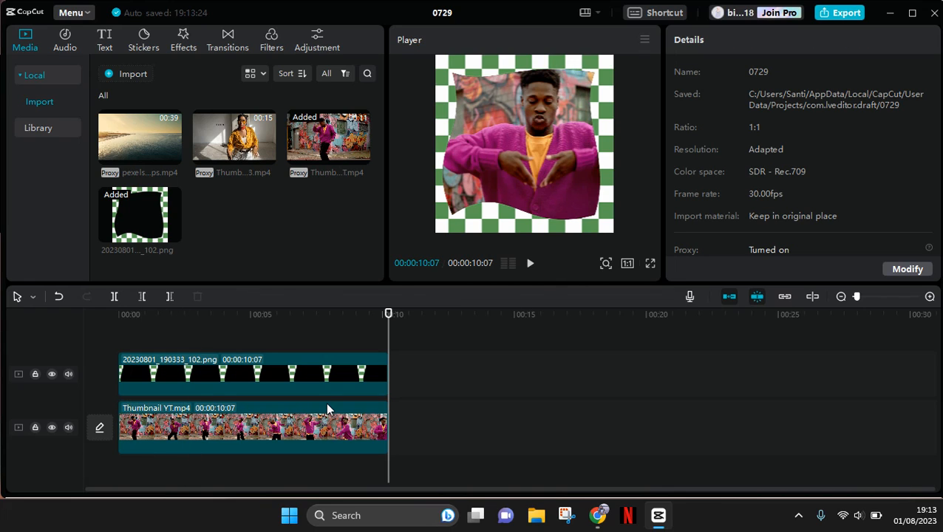
{"action": "left_click", "coordinate": [529, 263]}
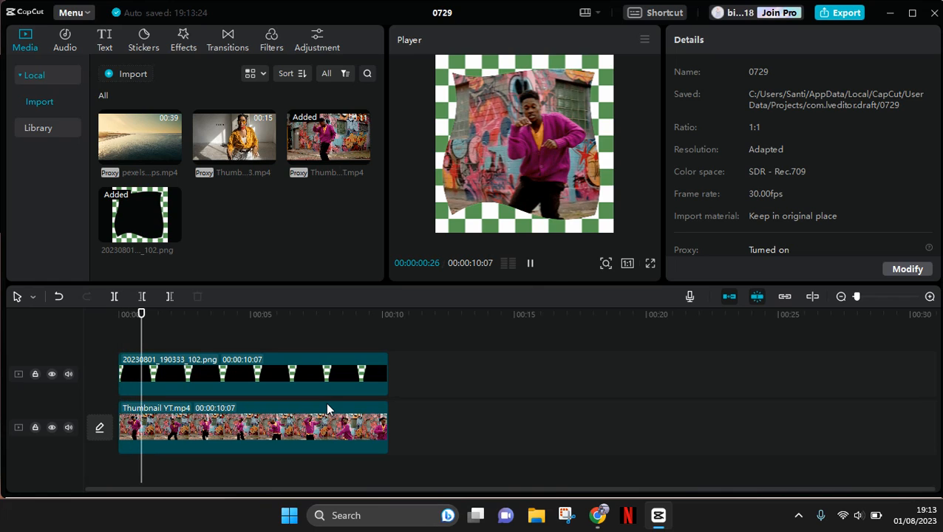